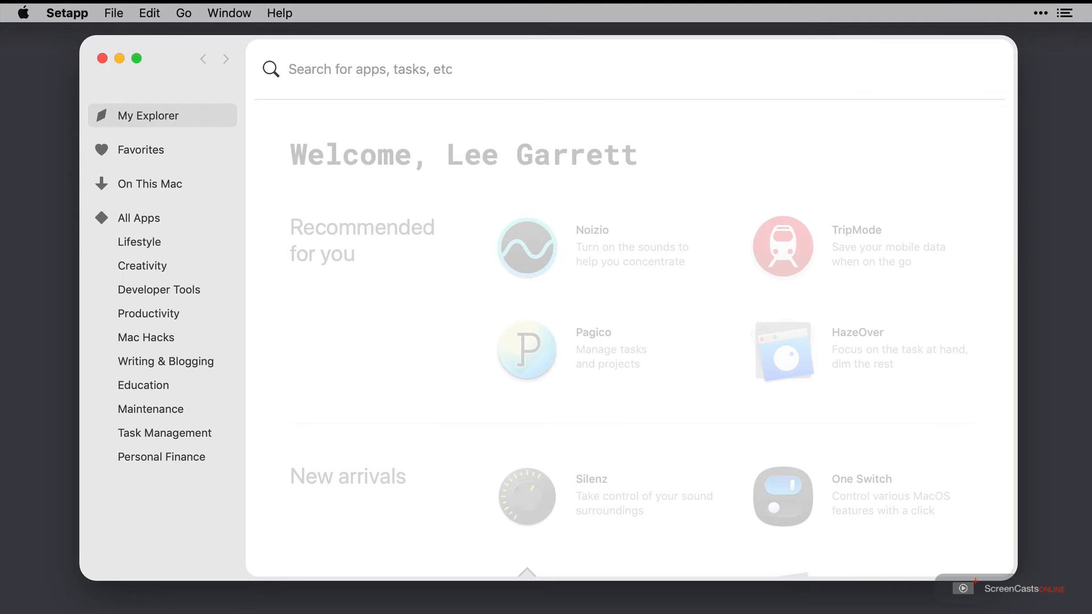
- Search the Setapp catalogue for "und" to find Unclutter's app page
click(385, 69)
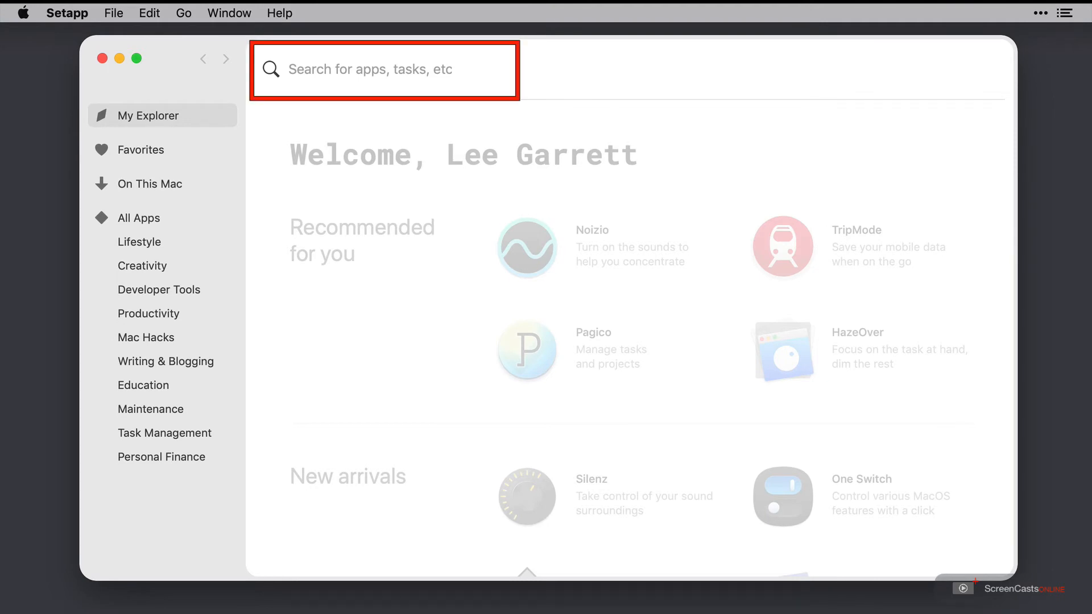
text(und)
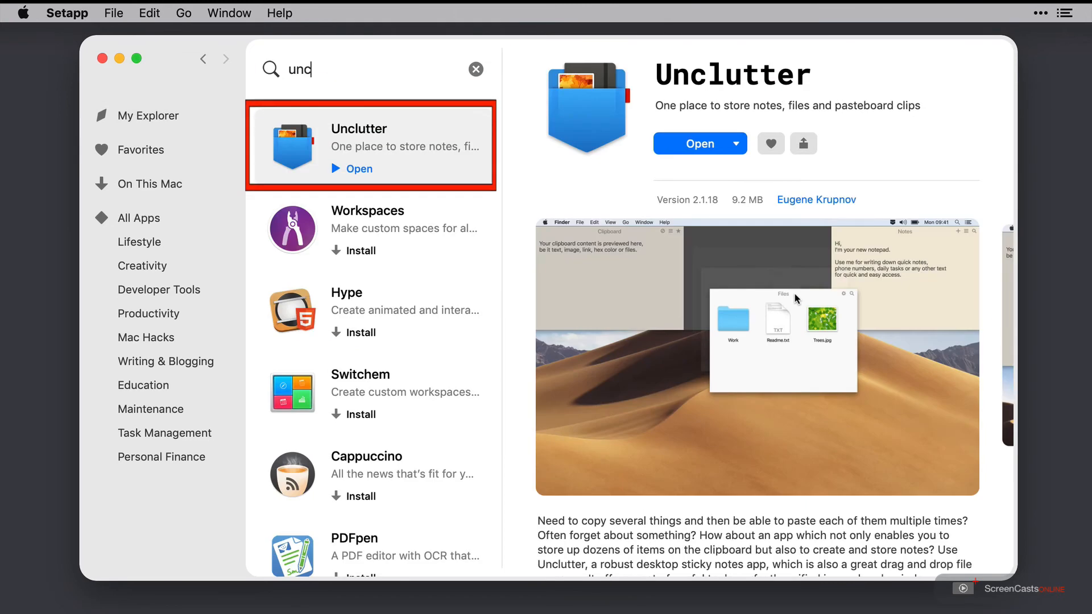
- Open Unclutter and step through the Notes, Files, Clipboard and Preferences tour pages to finish
click(699, 143)
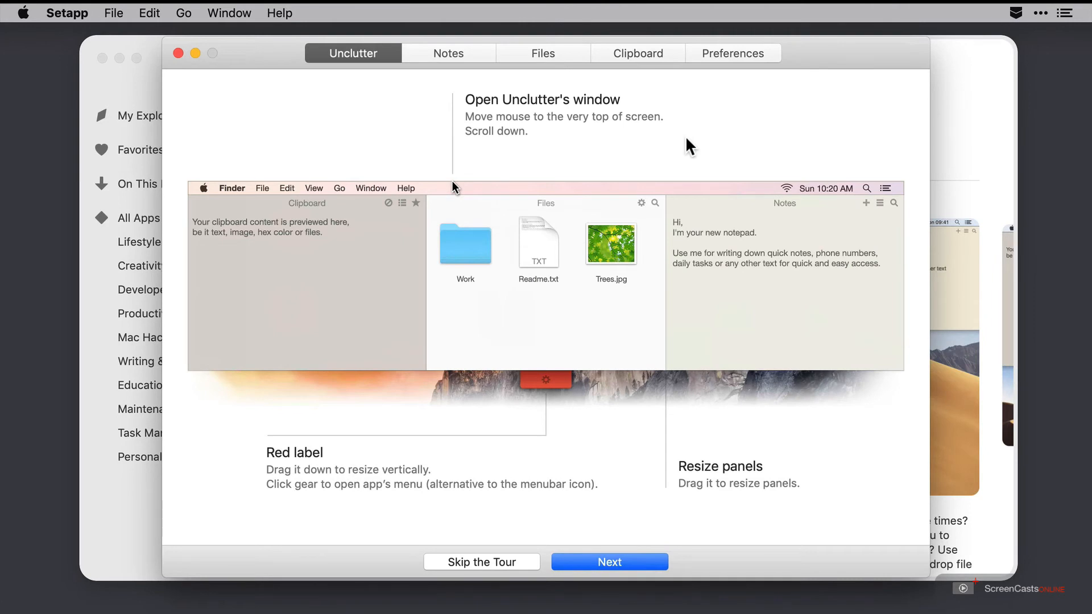
click(449, 53)
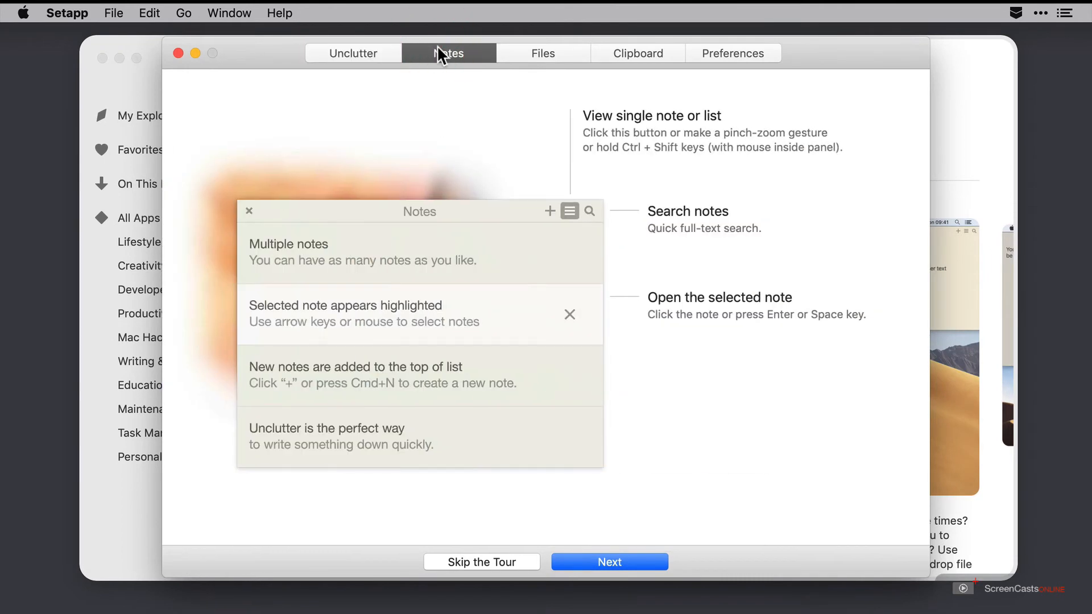
click(543, 53)
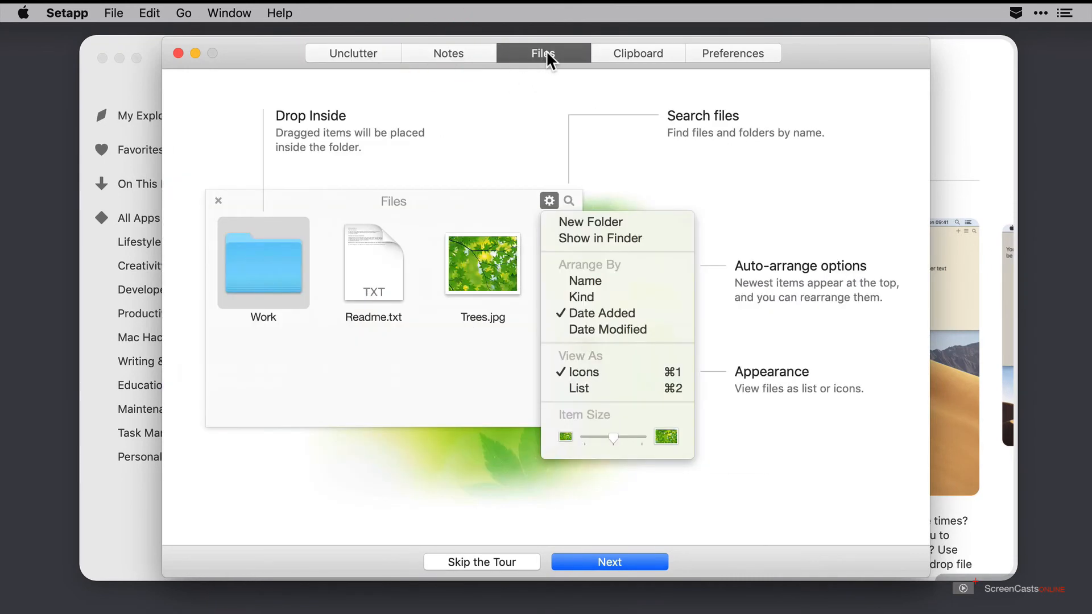
click(637, 53)
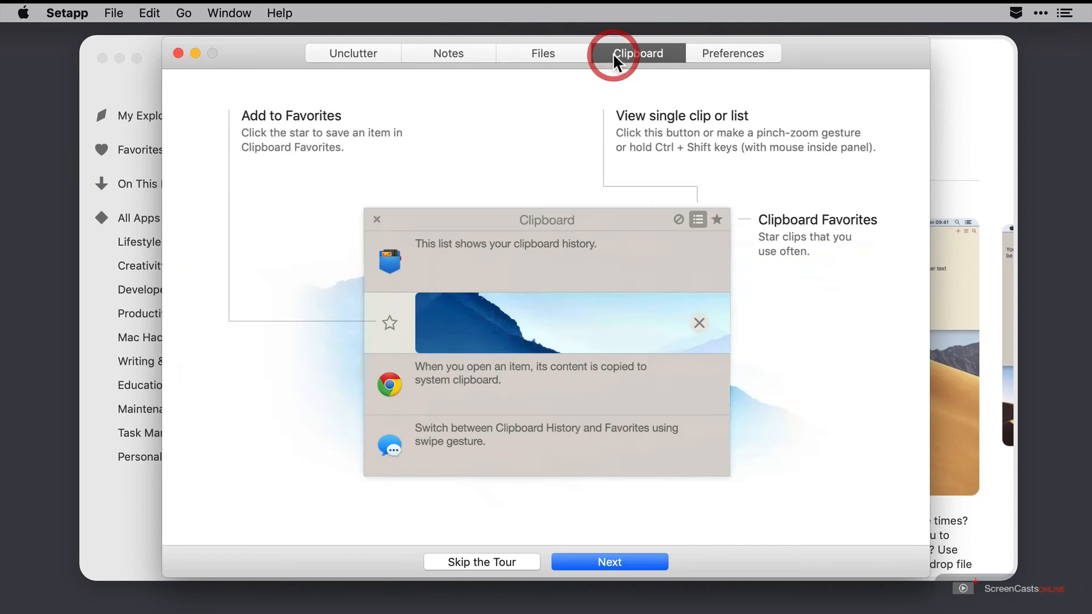
click(637, 53)
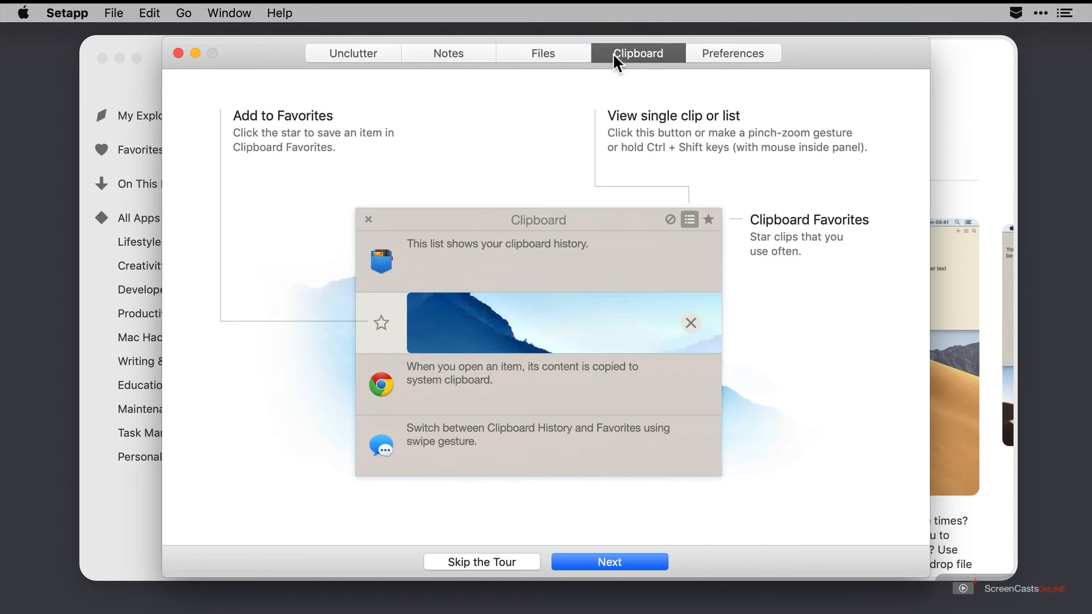
click(733, 53)
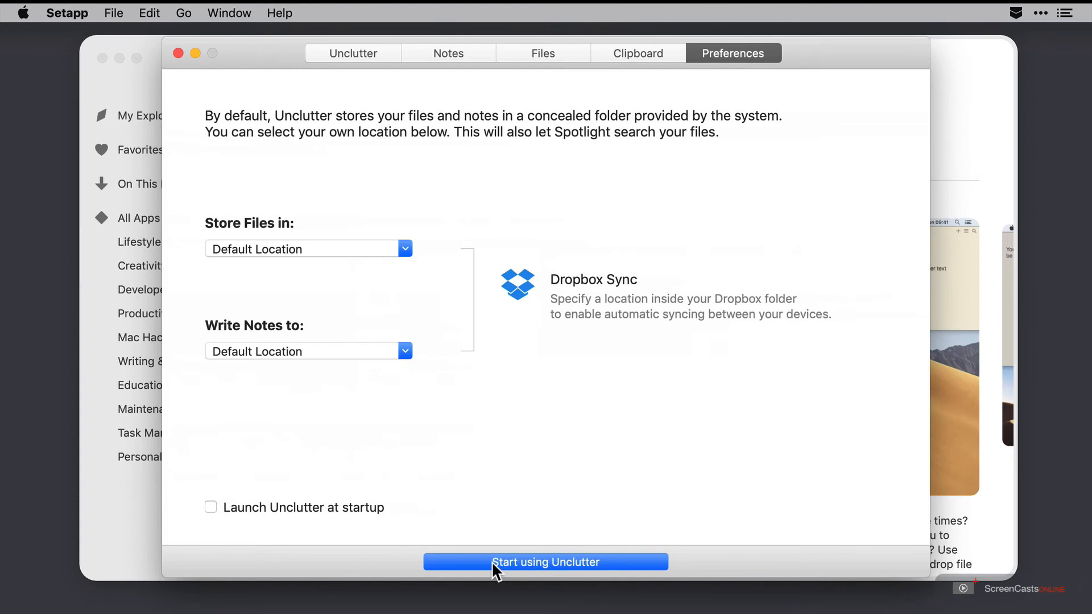
click(546, 562)
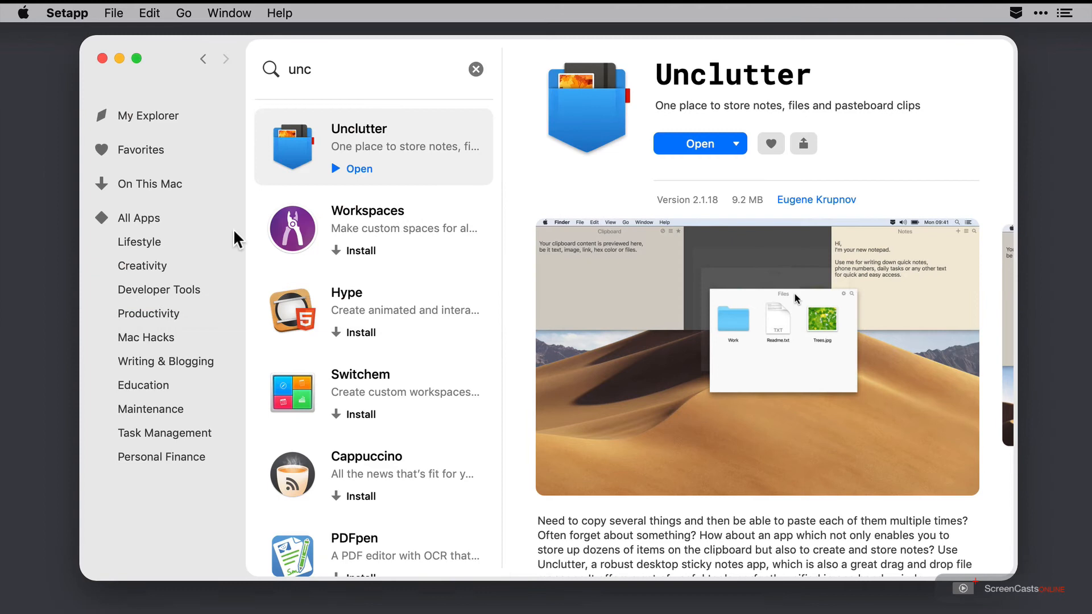
- Close the Setapp catalogue window to reveal Unclutter's clipboard pane with copied text
click(102, 59)
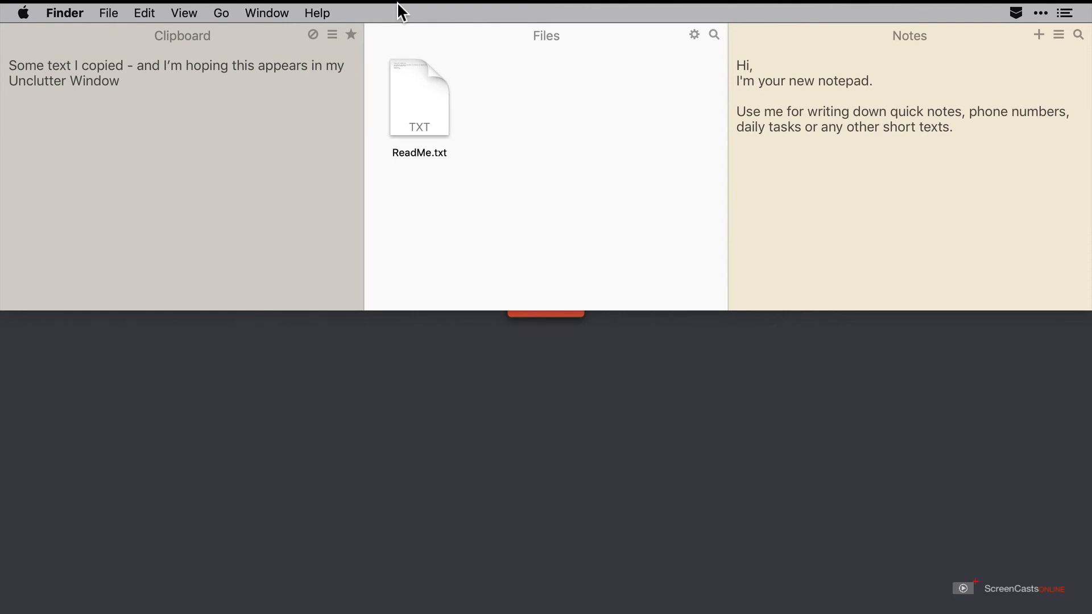
- Dismiss Unclutter's pull-down window and open Safari on the ScreenCastsOnline site
click(737, 65)
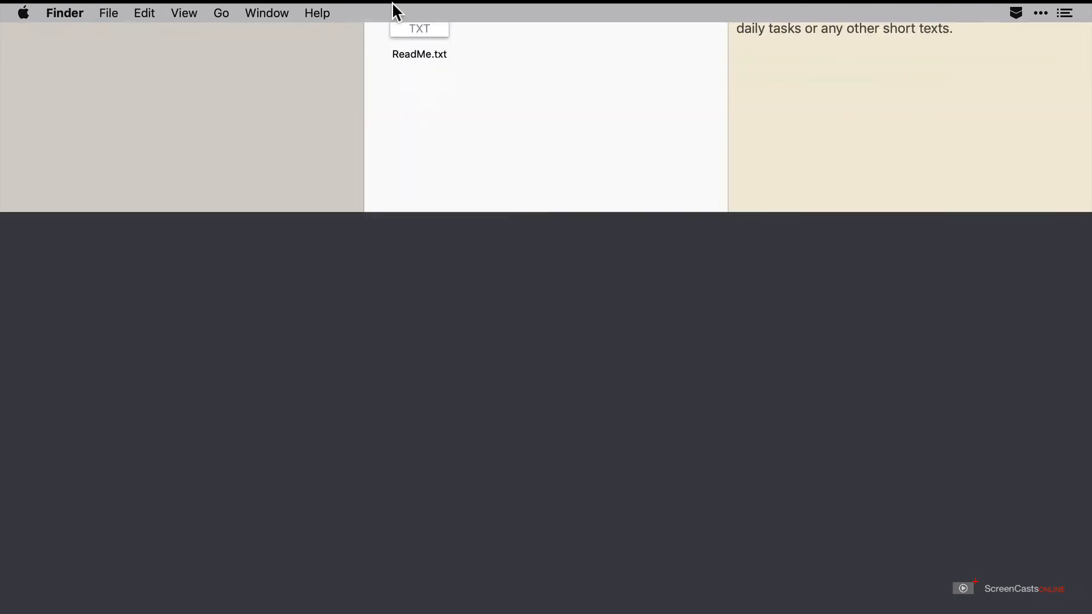
text(setapp)
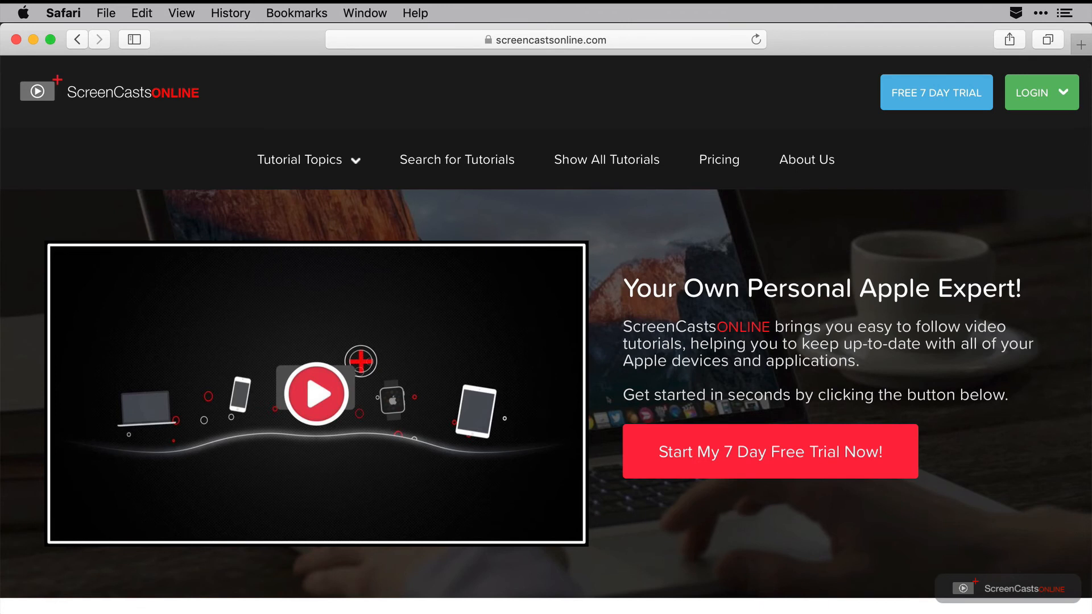
- Copy the ScreenCastsOnline URL from Safari's address bar and check it in Unclutter
click(546, 40)
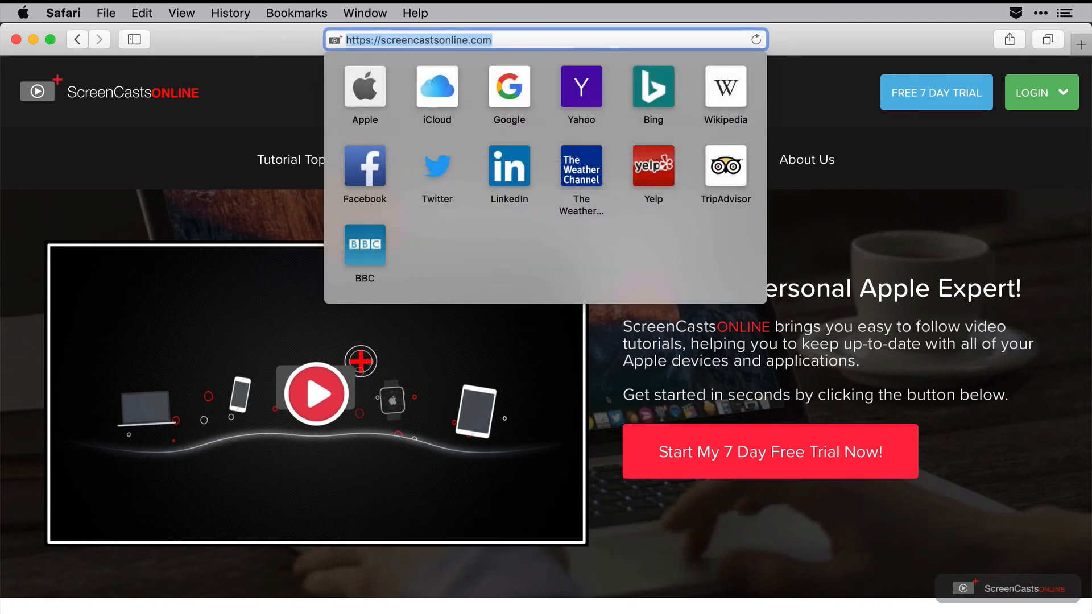
key(cmd+l)
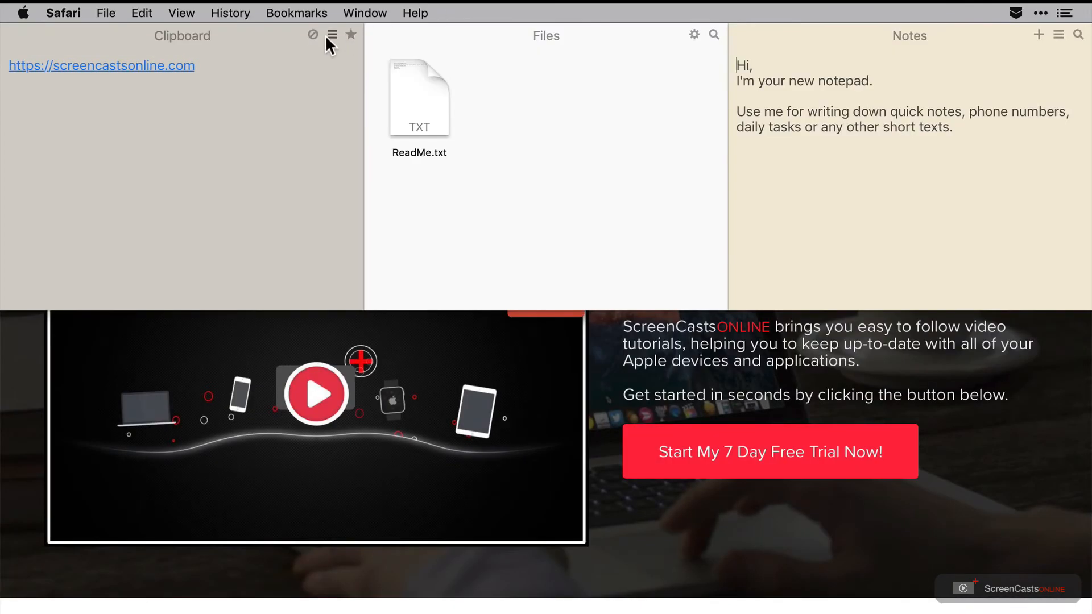
click(332, 34)
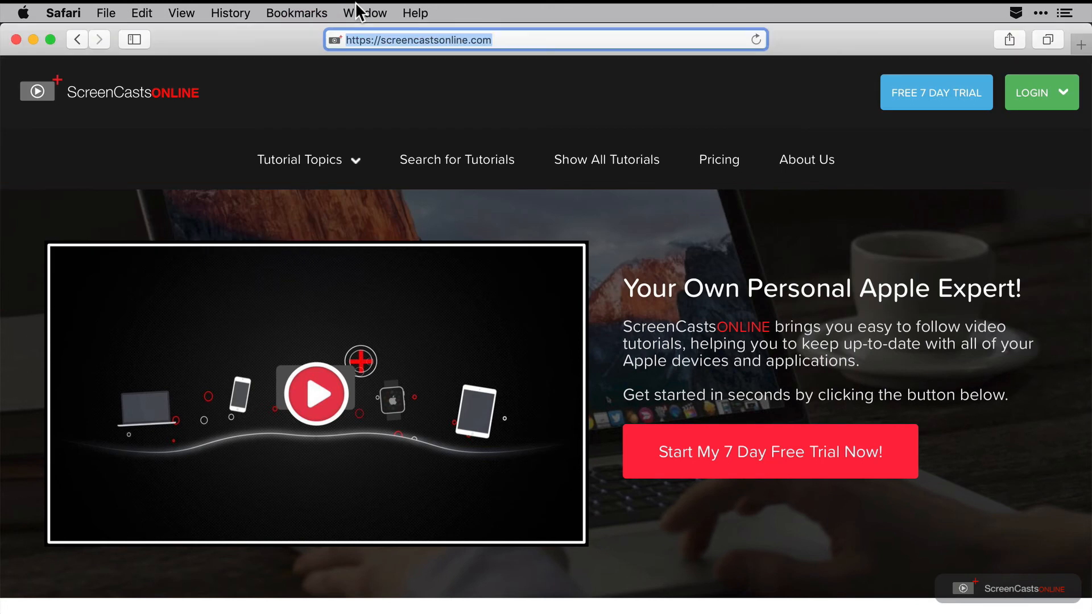
- Load bbc in Safari and copy its web address
text(bbc.co.uk)
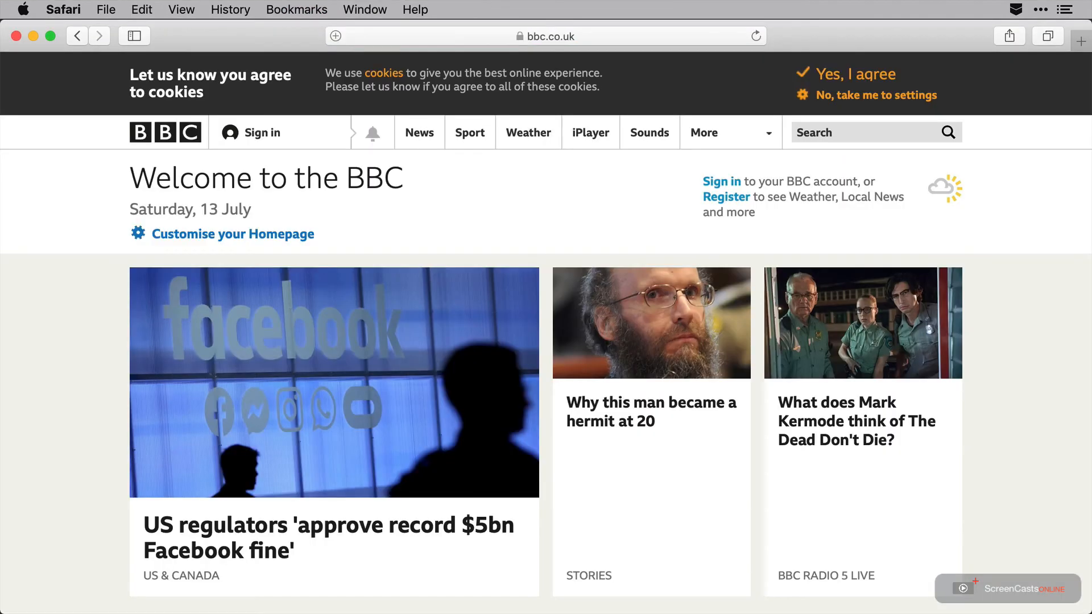
key(cmd+l)
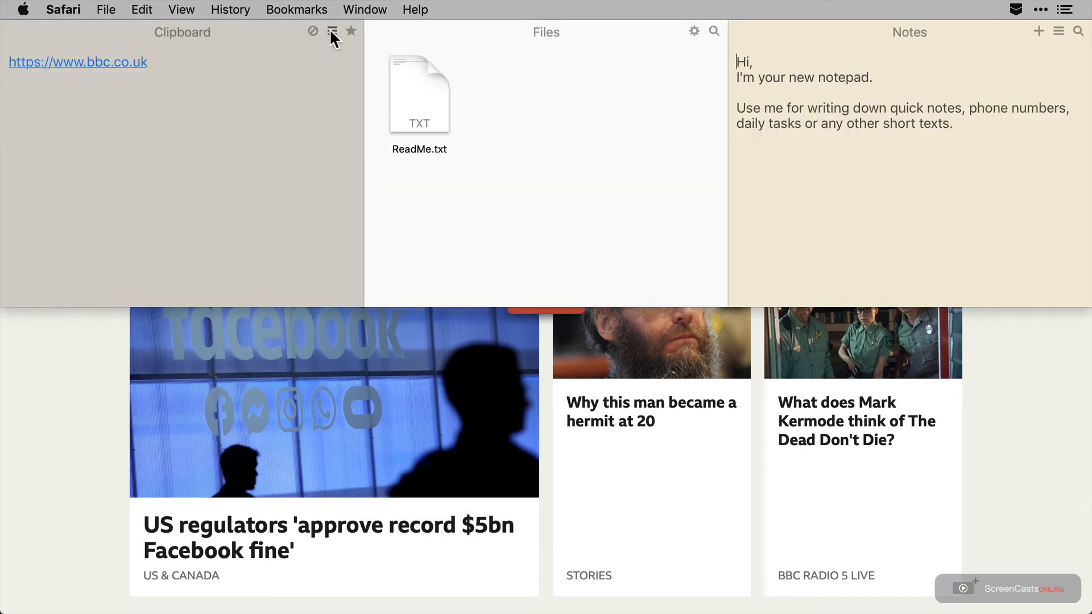
- List all clipboard items in Unclutter, then switch to the favourite clips
click(333, 32)
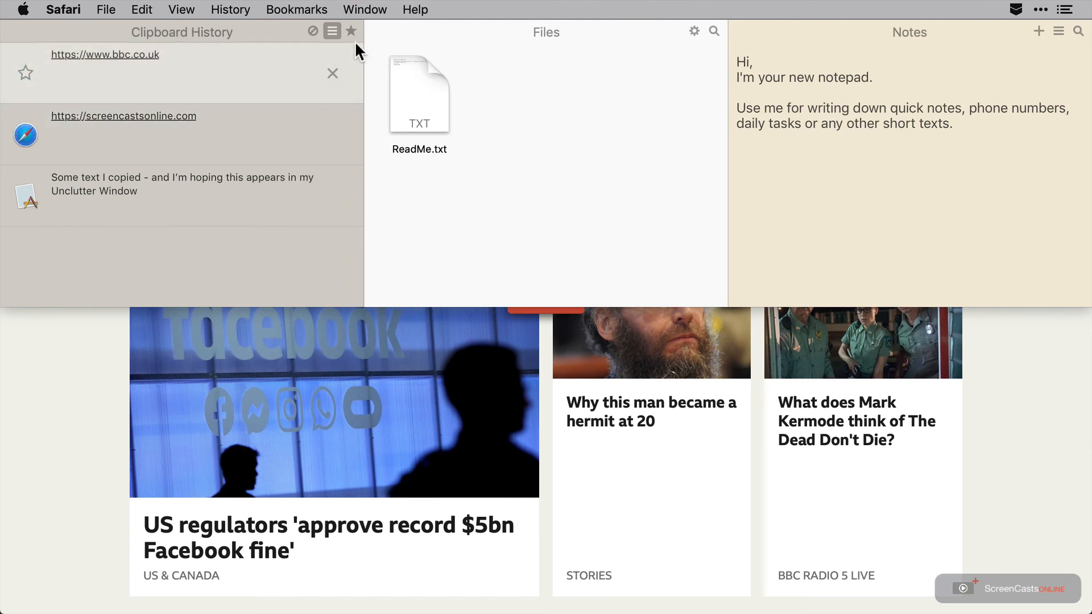
click(351, 32)
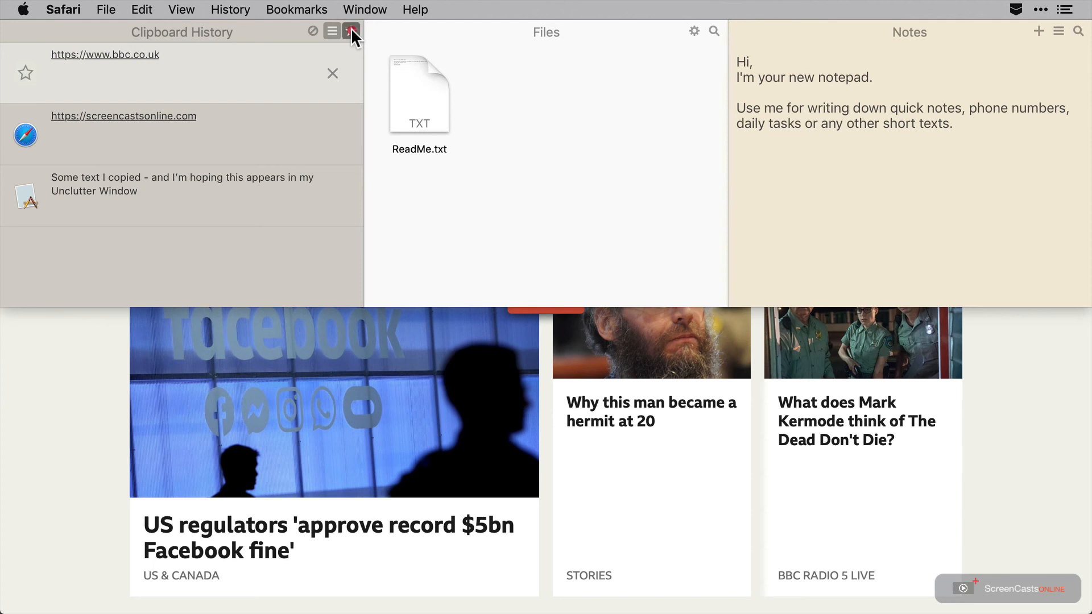